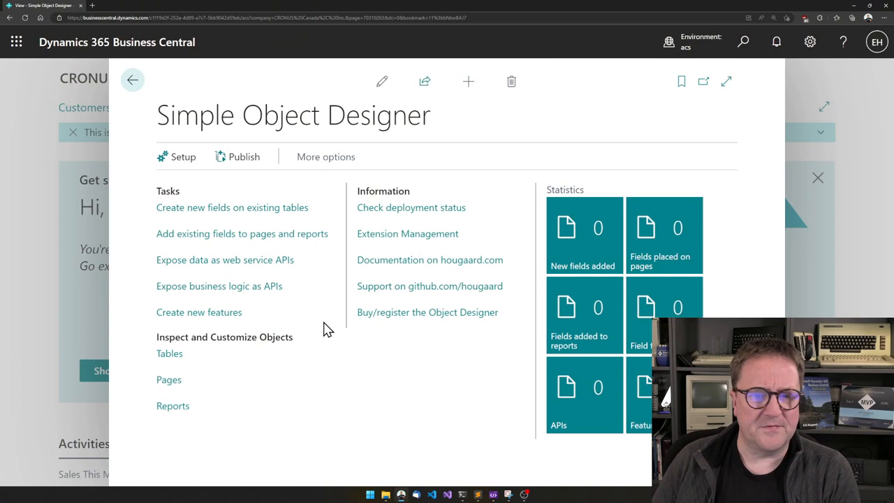
{"action": "mouse_move", "coordinate": [251, 223]}
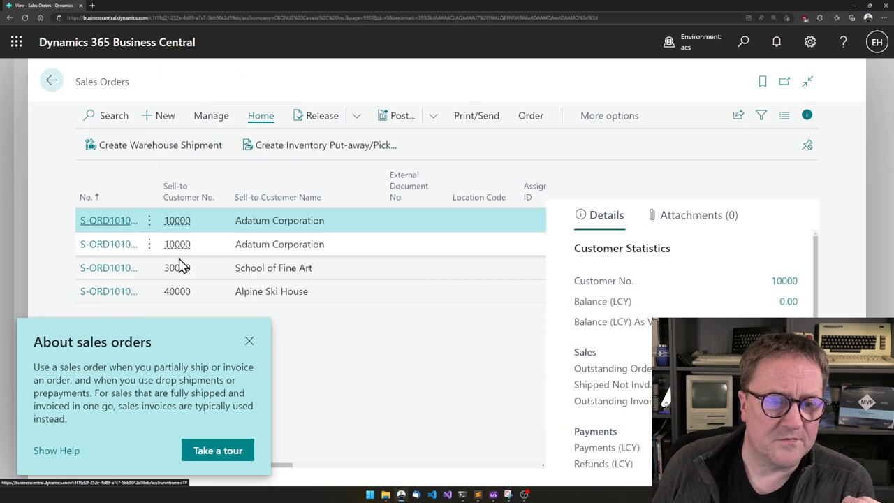
- From the Adatum Corporation sales order, start creating a new field on an existing table
{"action": "left_click", "coordinate": [109, 220]}
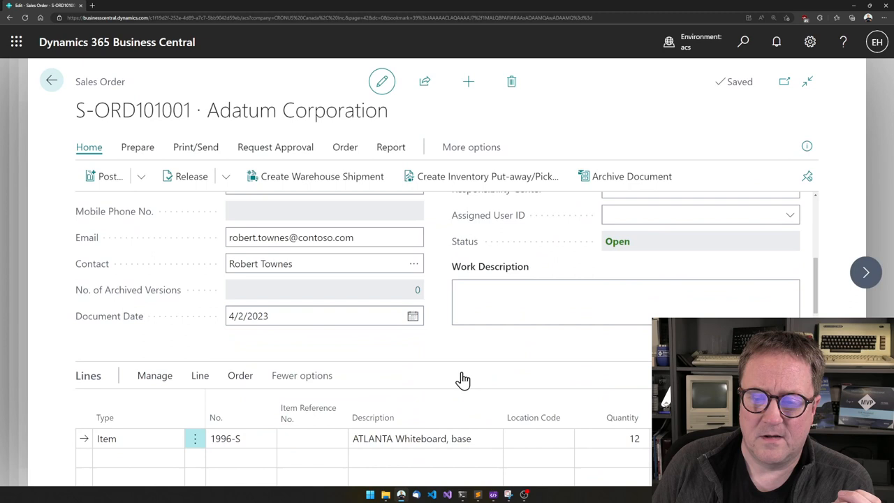
{"action": "scroll", "scroll_direction": "down", "scroll_amount": 3}
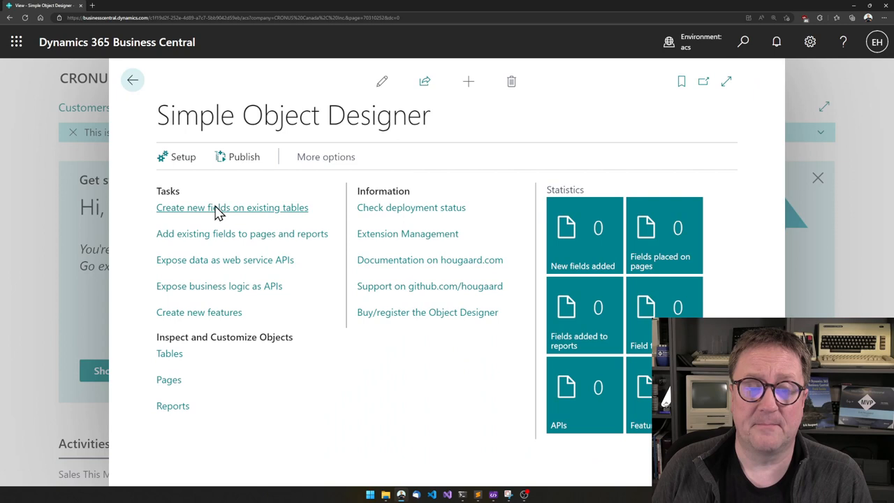
{"action": "left_click", "coordinate": [232, 207]}
{"action": "type", "text": "37"}
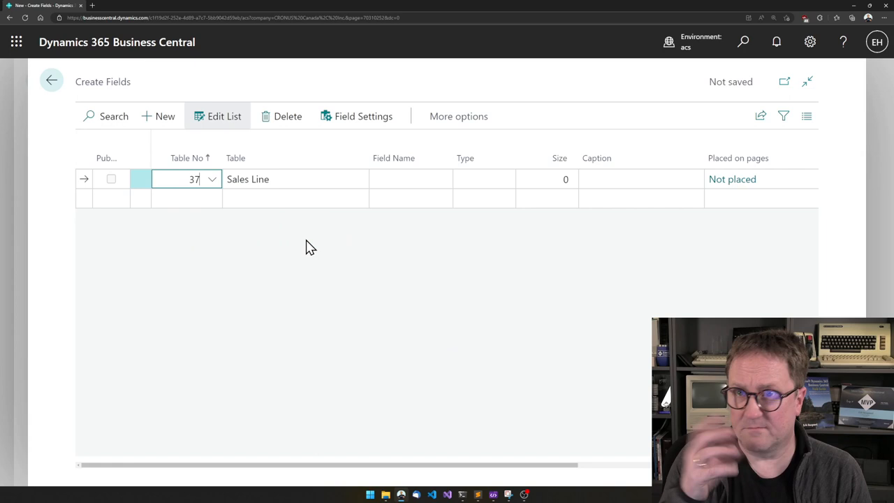
- Name the new Sales Line field QtyOnPO and make its type FlowField
{"action": "type", "text": "Qty"}
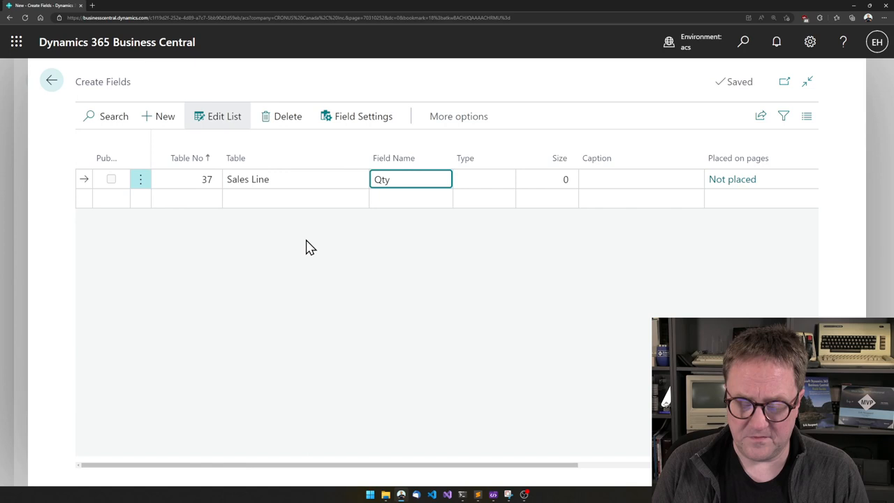
{"action": "type", "text": "OnPO"}
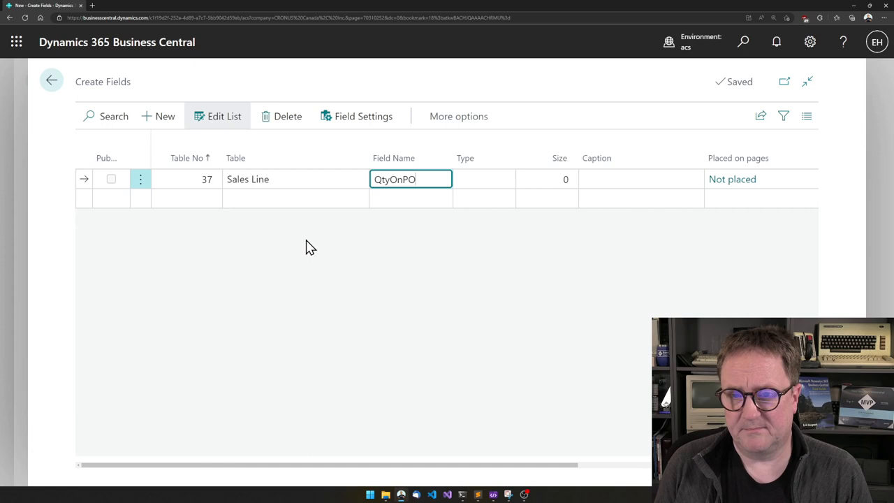
{"action": "left_click", "coordinate": [509, 179]}
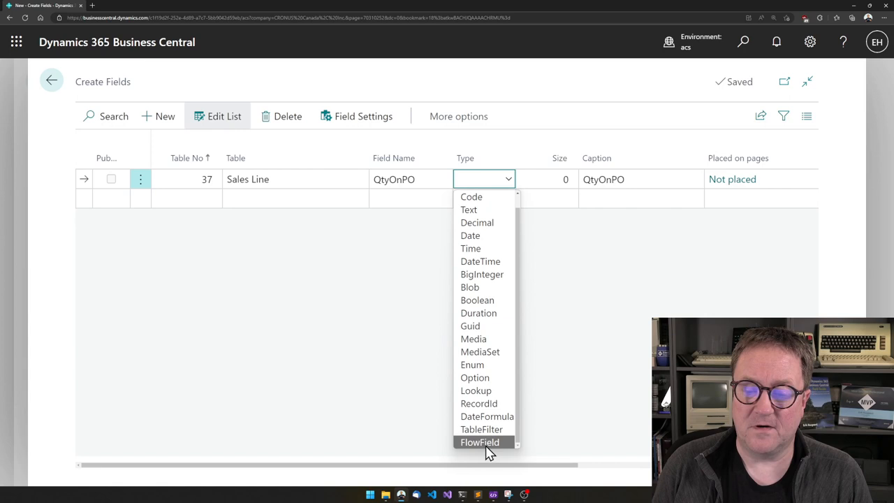
{"action": "left_click", "coordinate": [481, 441]}
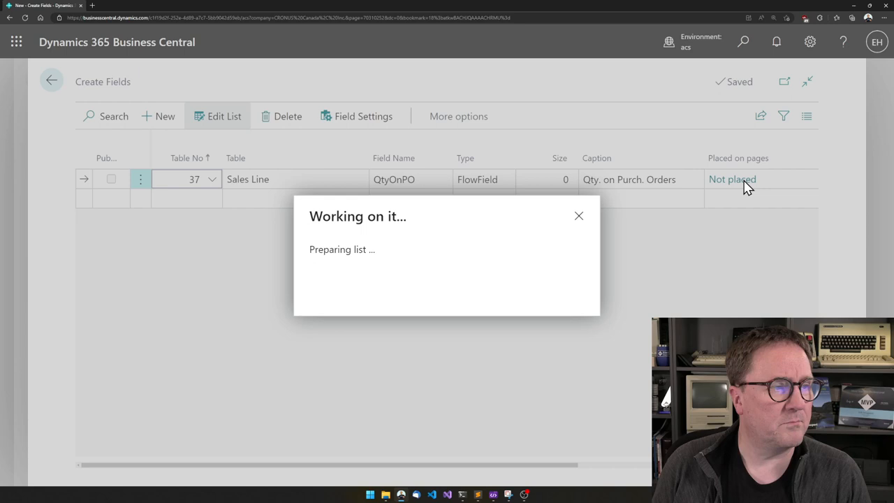
- Place QtyOnPO on the Sales Order Subform using AddBefore with anchor Quantity
{"action": "left_click", "coordinate": [732, 178]}
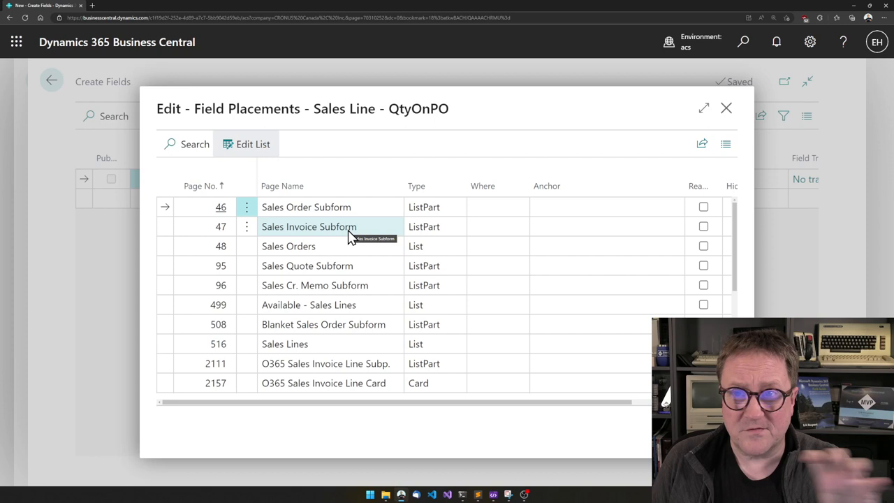
{"action": "left_click", "coordinate": [497, 207]}
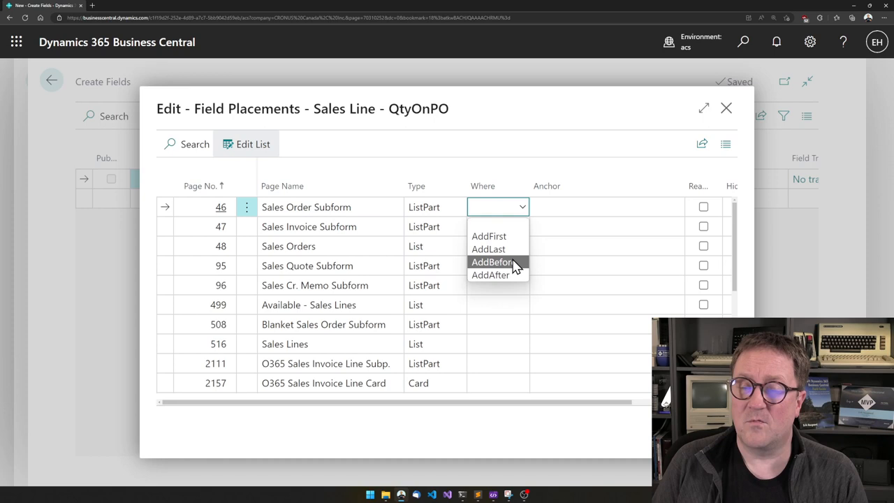
{"action": "left_click", "coordinate": [492, 262]}
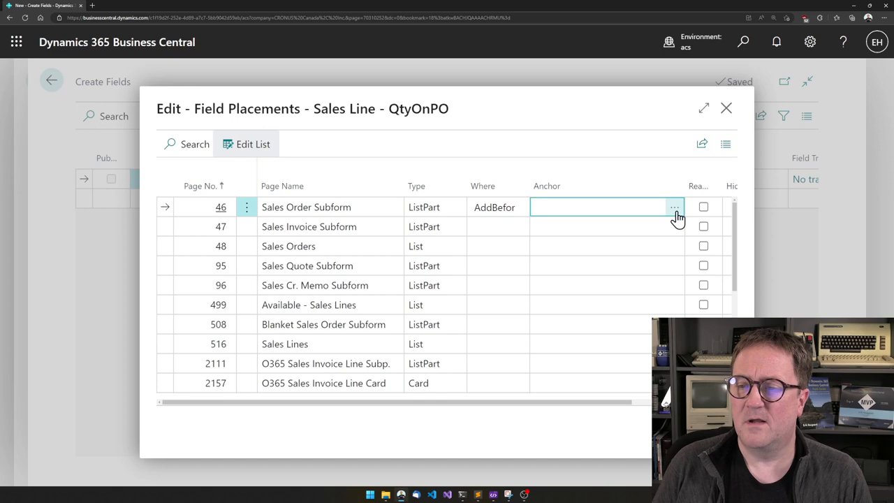
{"action": "type", "text": "Quantity"}
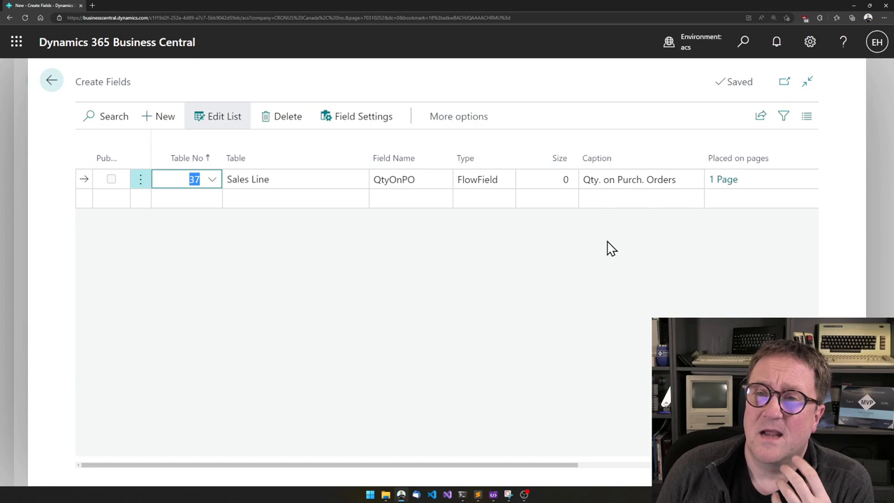
- Set the FlowField method to Sum over table 39, Purchase Line
{"action": "left_click", "coordinate": [363, 116]}
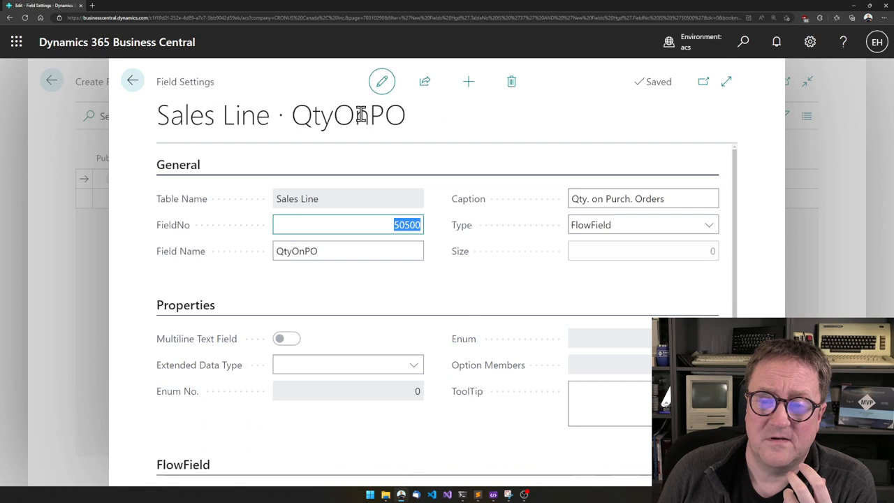
{"action": "scroll", "scroll_direction": "down", "scroll_amount": 3}
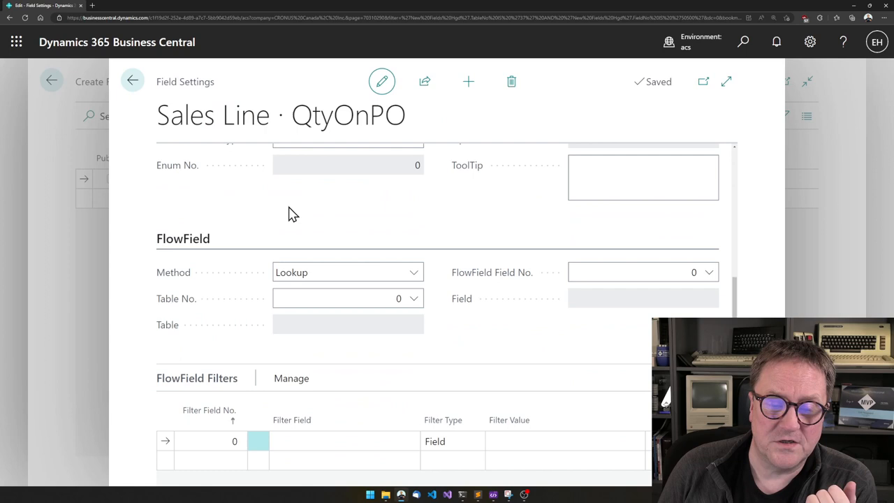
{"action": "mouse_move", "coordinate": [299, 384]}
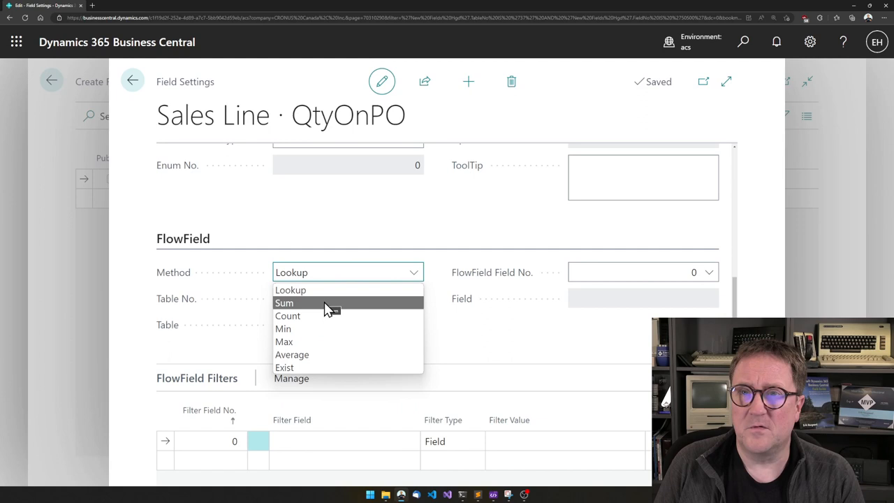
{"action": "mouse_move", "coordinate": [305, 308]}
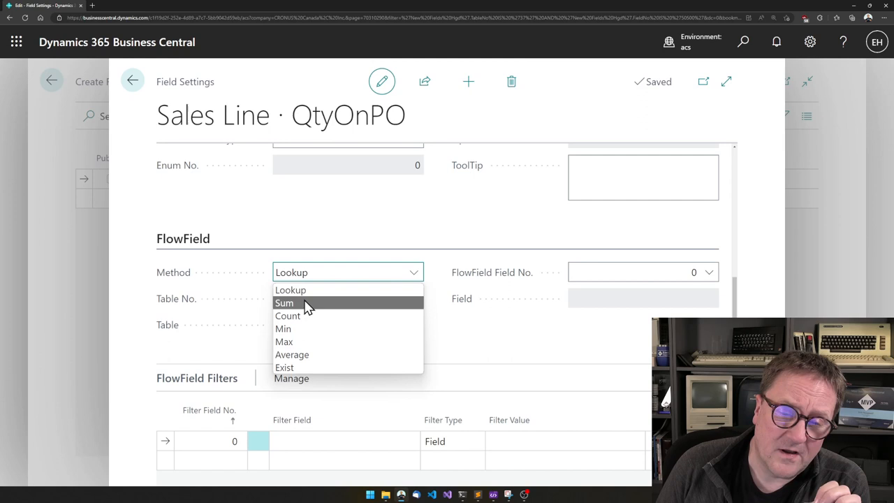
{"action": "left_click", "coordinate": [285, 302]}
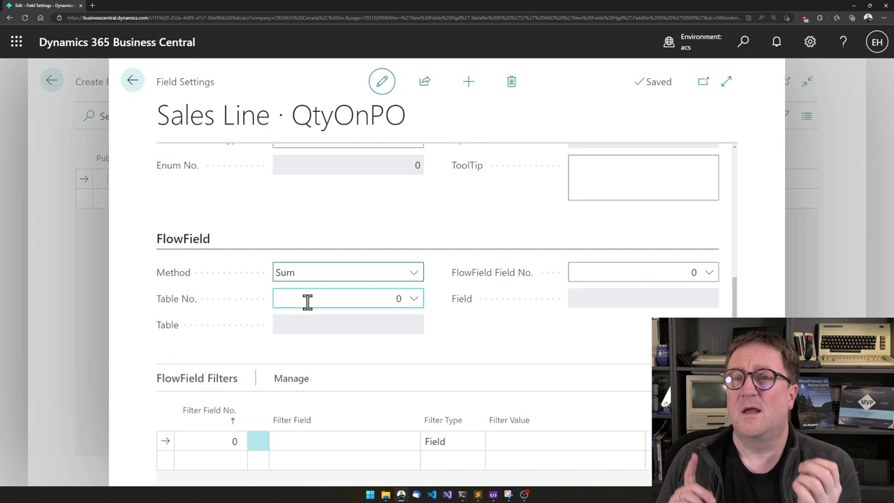
{"action": "type", "text": "purch"}
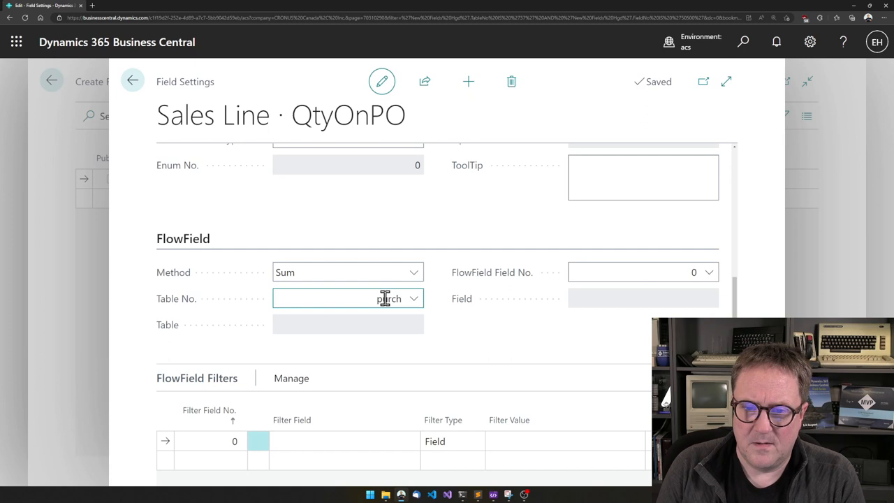
{"action": "type", "text": "39"}
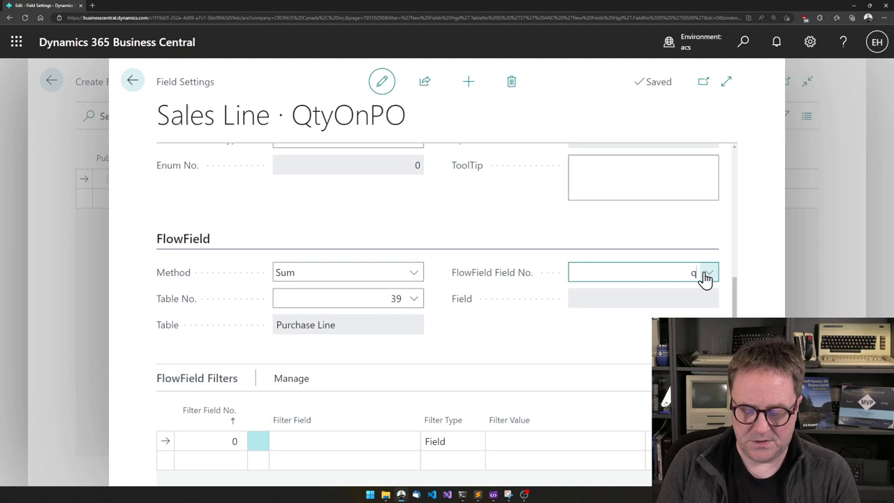
- Sum field 5415 Quantity (Base) and begin the FlowField filters
{"action": "type", "text": "ua"}
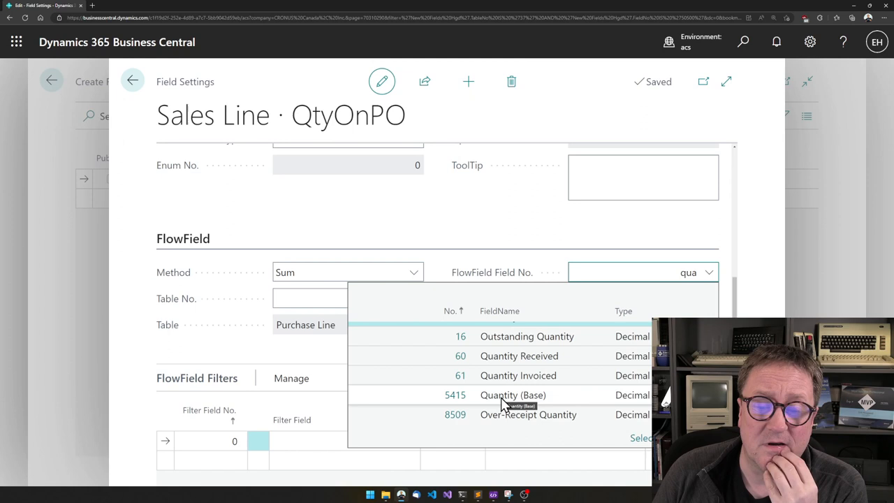
{"action": "left_click", "coordinate": [513, 394]}
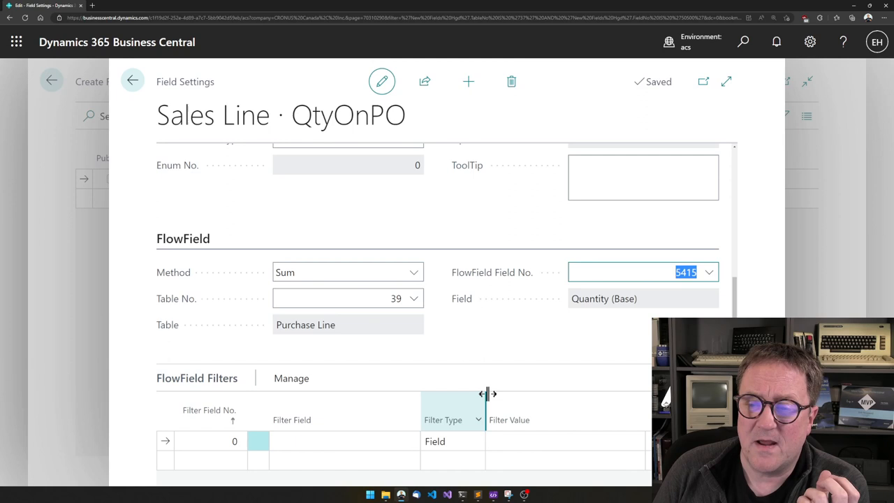
{"action": "mouse_move", "coordinate": [461, 320]}
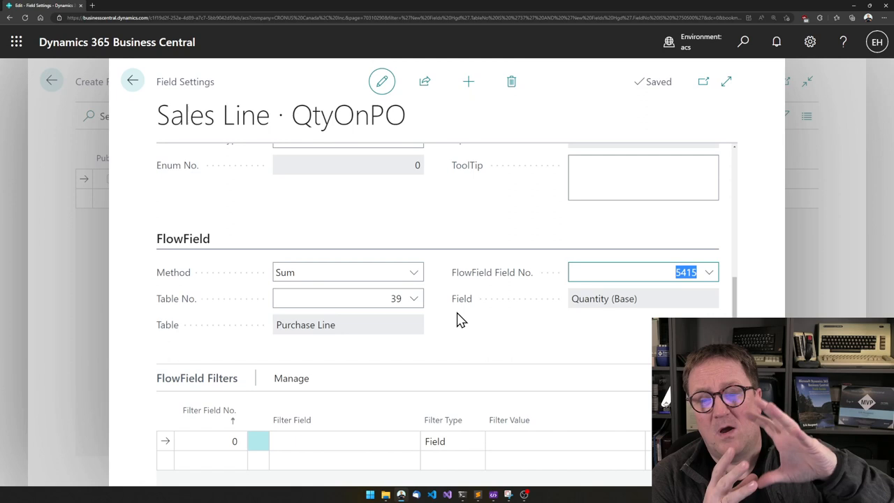
{"action": "mouse_move", "coordinate": [544, 265]}
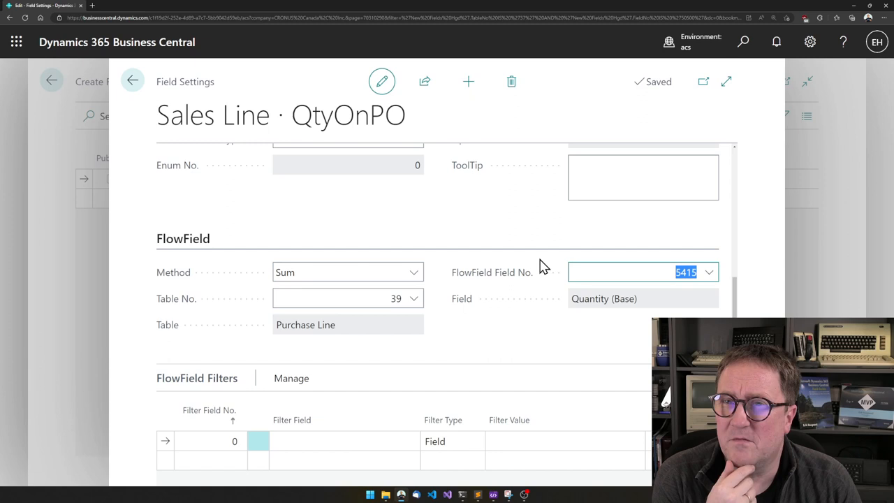
{"action": "left_click", "coordinate": [327, 299]}
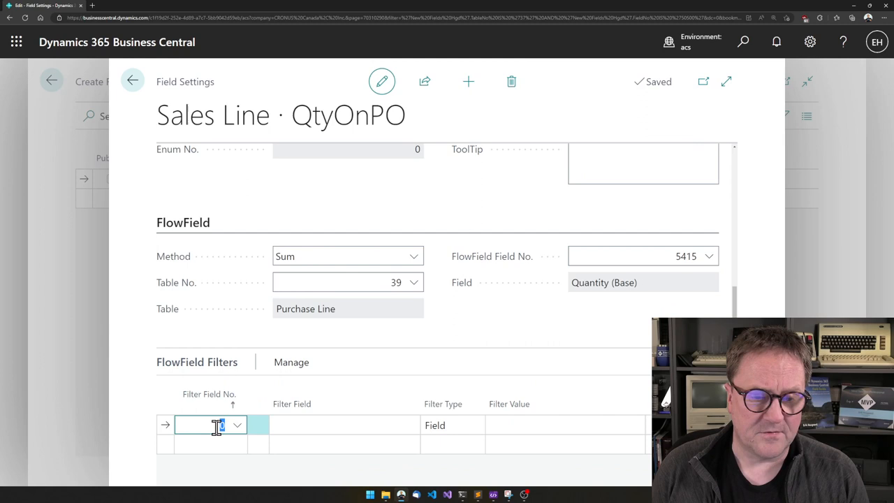
- Add the first filter: Document Type as Const with value Order
{"action": "left_click", "coordinate": [238, 425]}
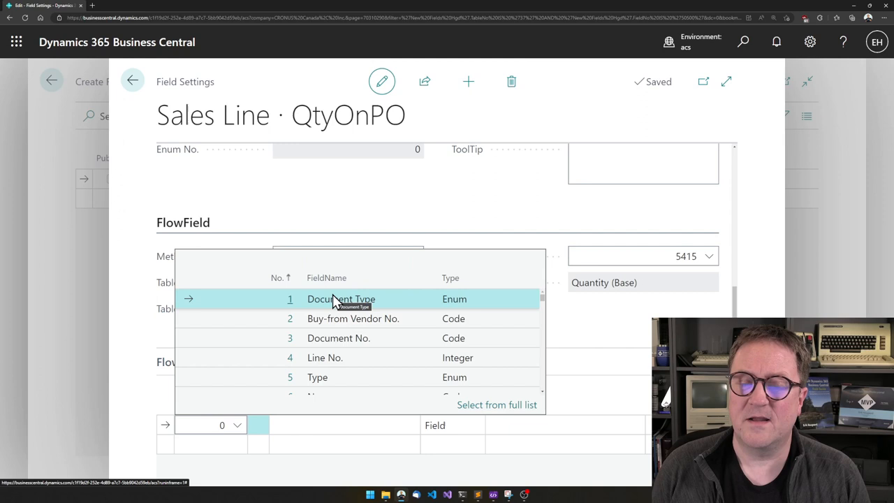
{"action": "left_click", "coordinate": [341, 299]}
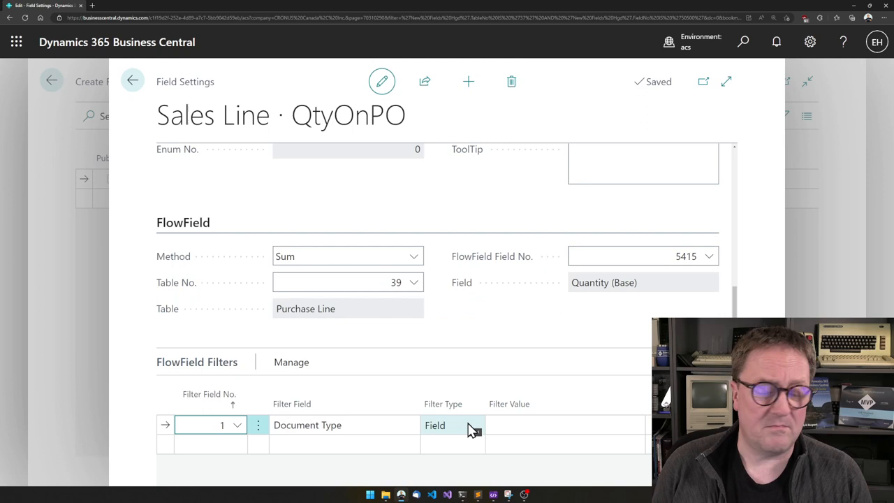
{"action": "left_click", "coordinate": [477, 425]}
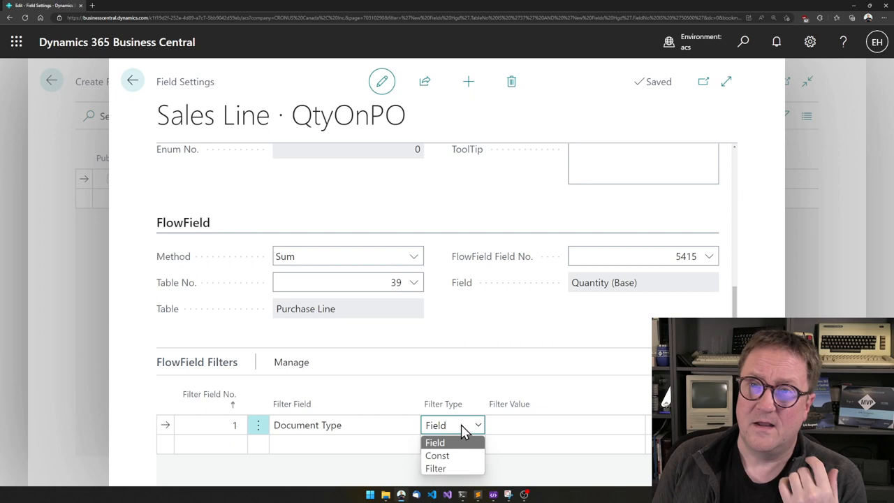
{"action": "left_click", "coordinate": [437, 455]}
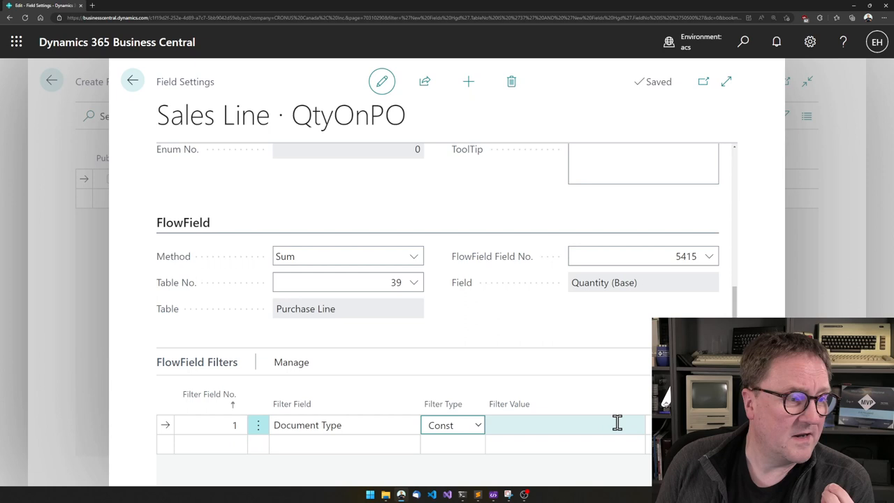
{"action": "left_click", "coordinate": [566, 424]}
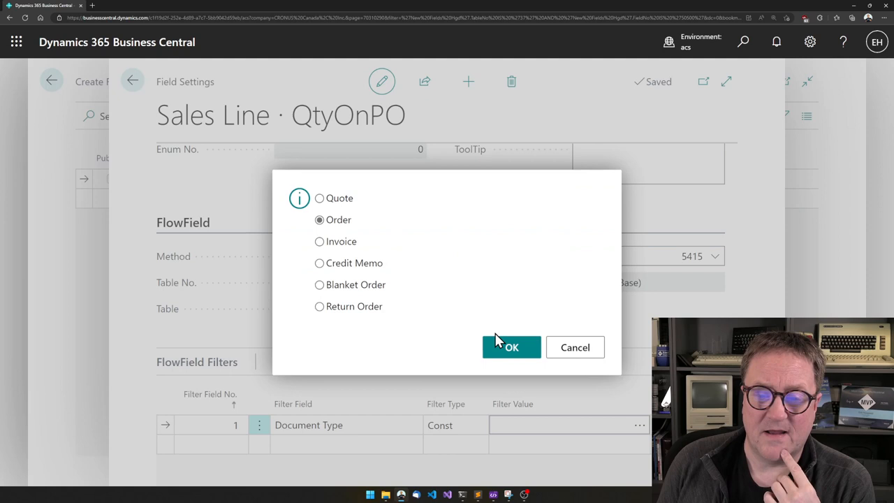
{"action": "left_click", "coordinate": [511, 346]}
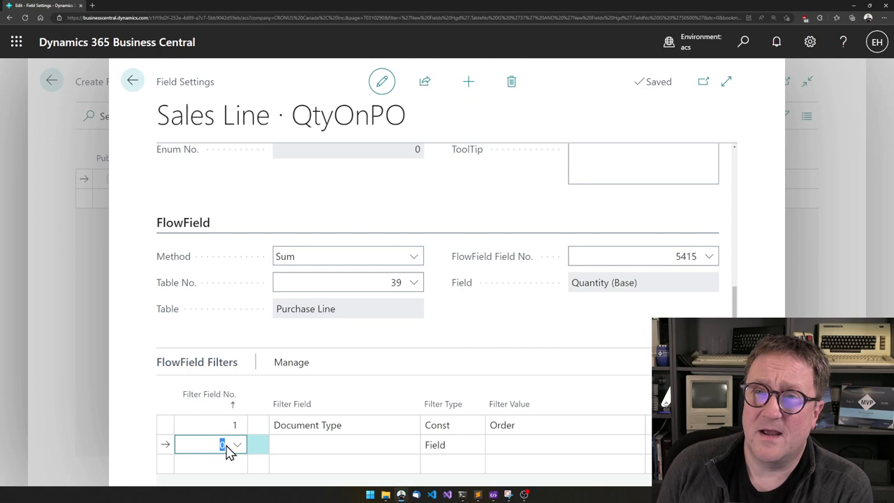
- Add a Type = Const Item filter and a No. filter of type Field
{"action": "left_click", "coordinate": [238, 444]}
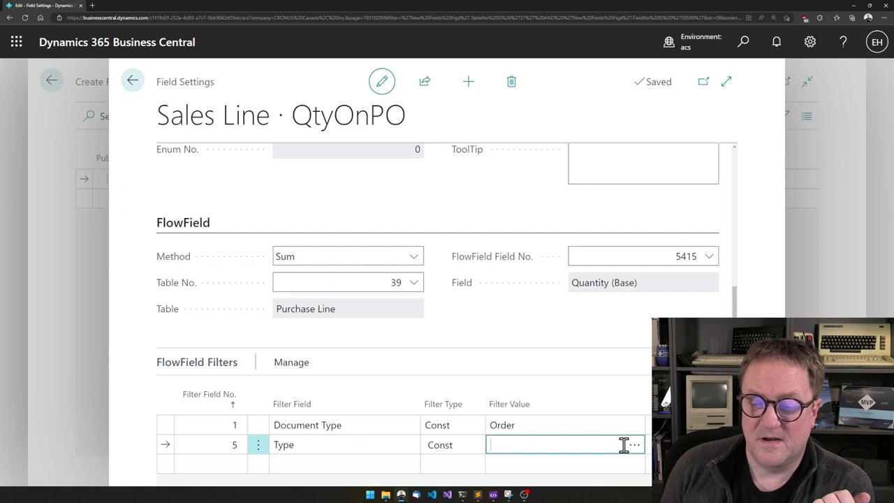
{"action": "type", "text": "Item"}
{"action": "type", "text": "6"}
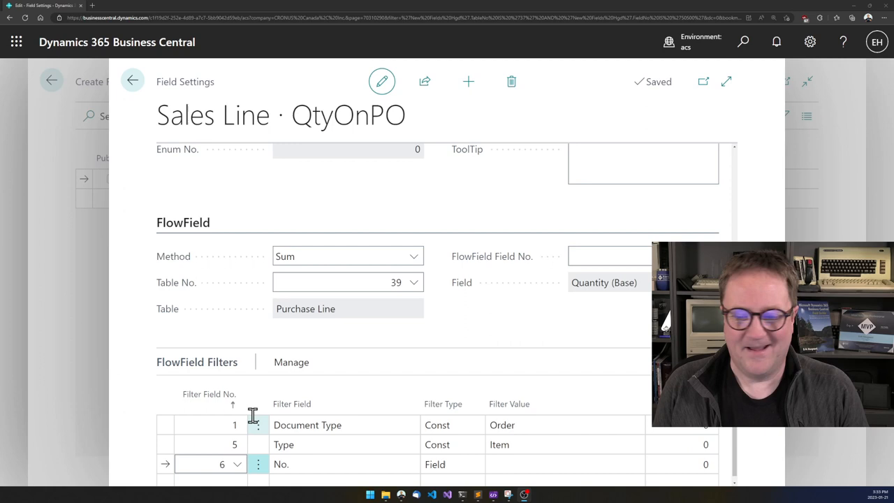
{"action": "left_click", "coordinate": [707, 464]}
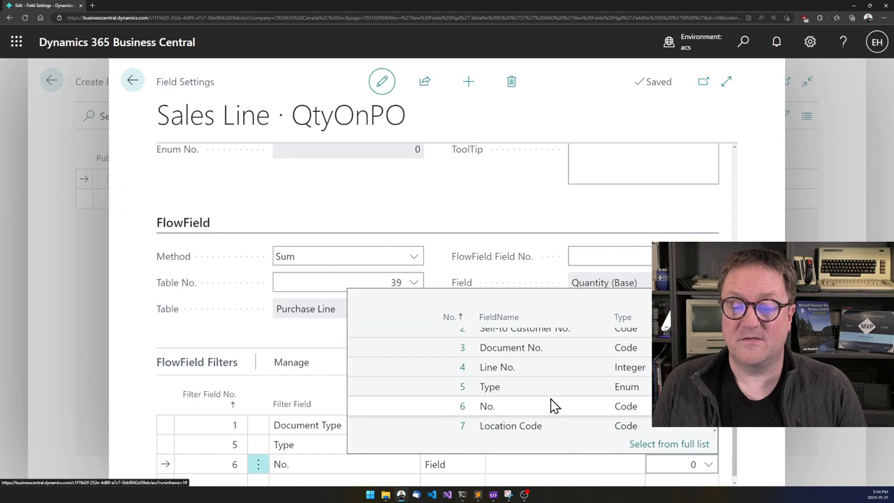
{"action": "mouse_move", "coordinate": [439, 410]}
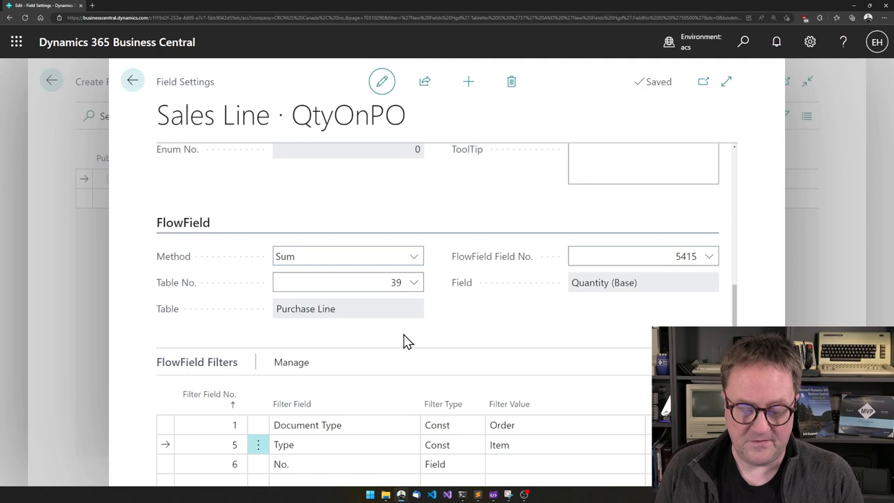
- Publish the customization as an extension and dismiss the installation message
{"action": "left_click", "coordinate": [132, 80]}
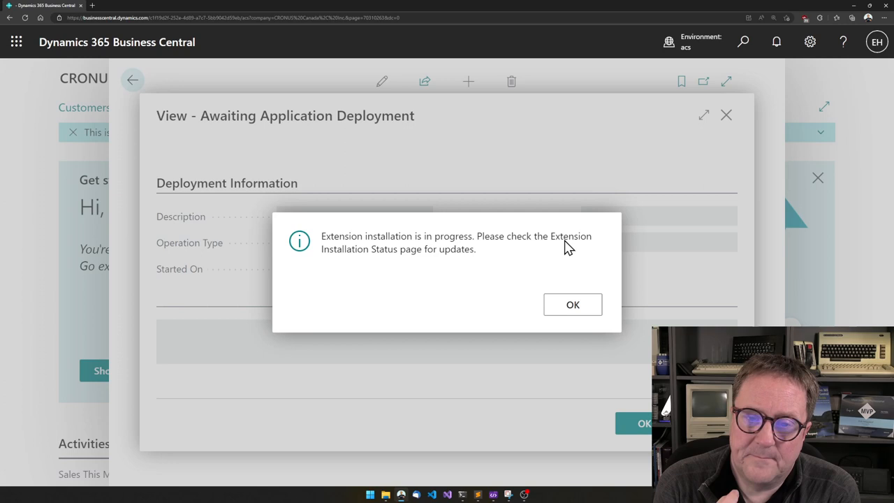
{"action": "left_click", "coordinate": [573, 305]}
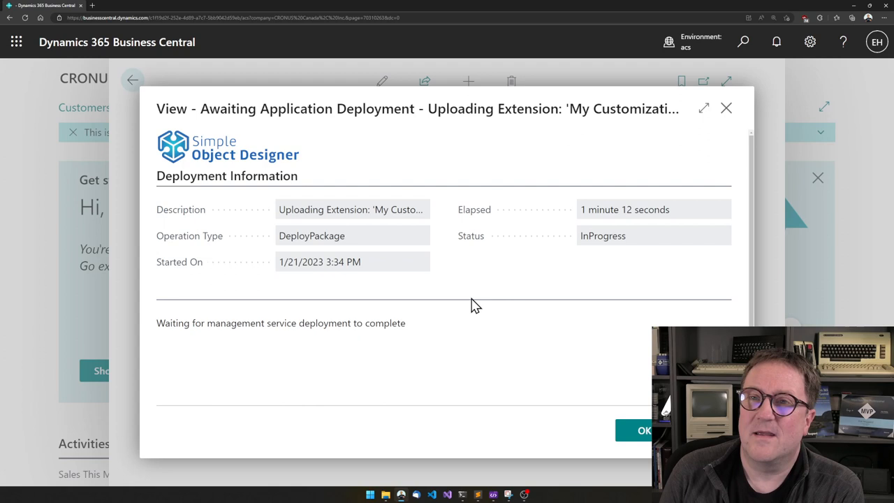
{"action": "mouse_move", "coordinate": [426, 364]}
{"action": "type", "text": "sales order"}
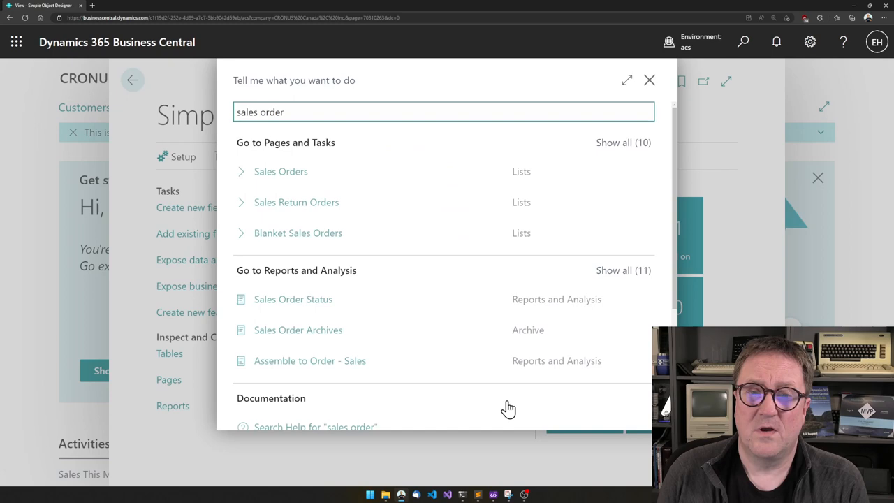
- Open sales order S-ORD101001 and drill into its Qty. on Purch. Orders value of 2
{"action": "left_click", "coordinate": [281, 170]}
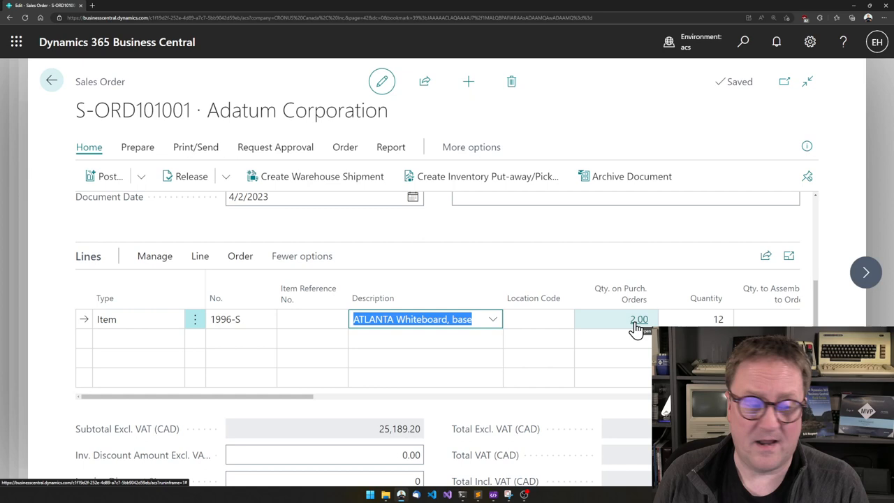
{"action": "left_click", "coordinate": [639, 318]}
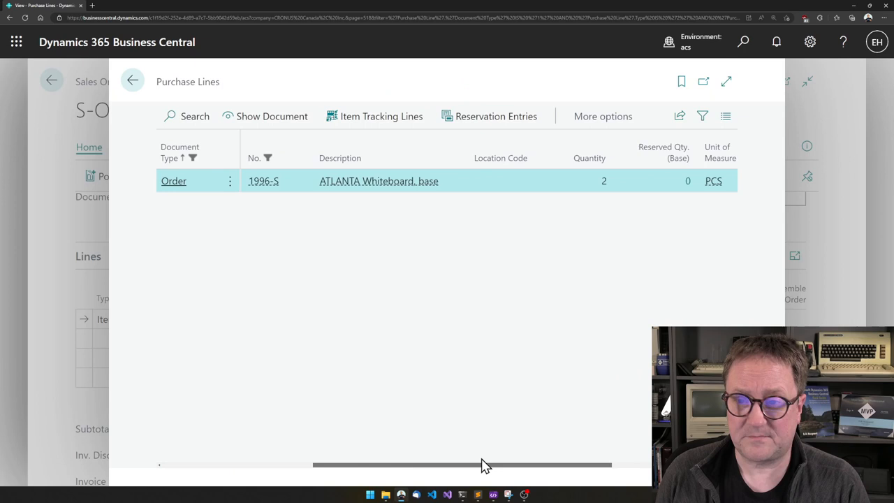